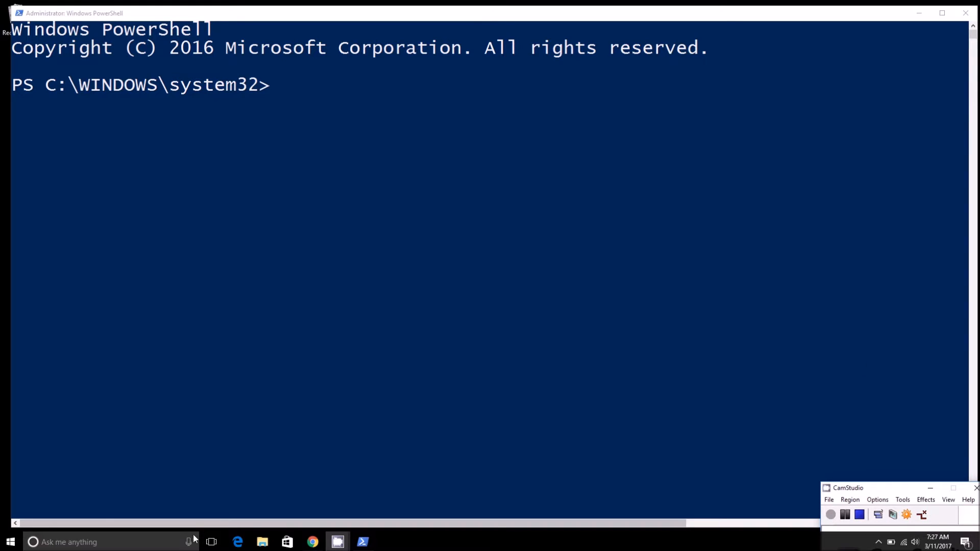
pyautogui.moveTo(166, 497)
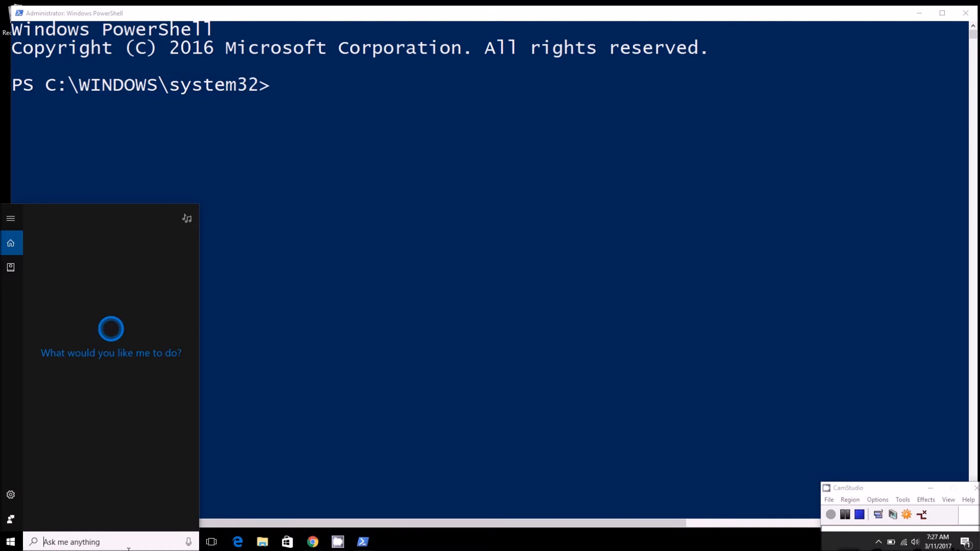
# - Launch Windows PowerShell as administrator from the taskbar search for 'powershell'
pyautogui.write('powershell')
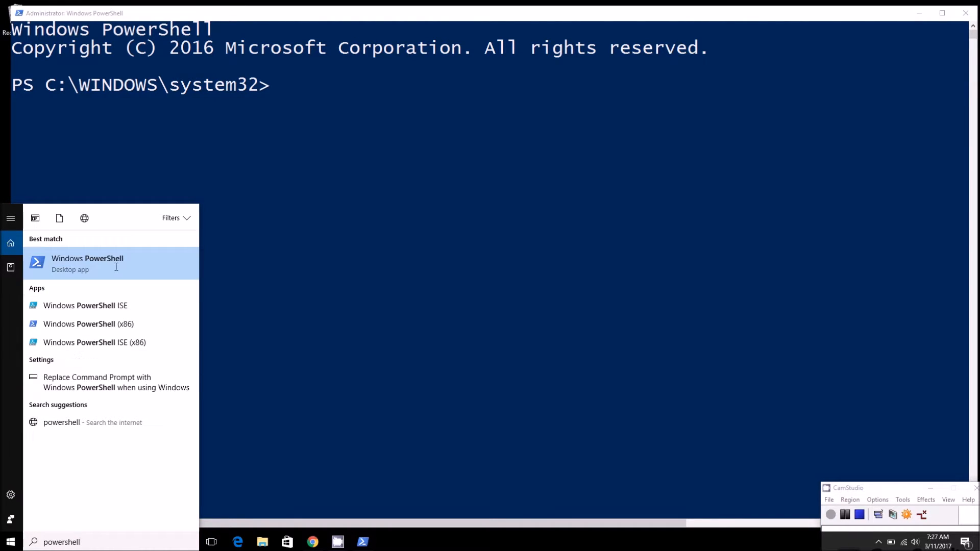
pyautogui.rightClick(87, 262)
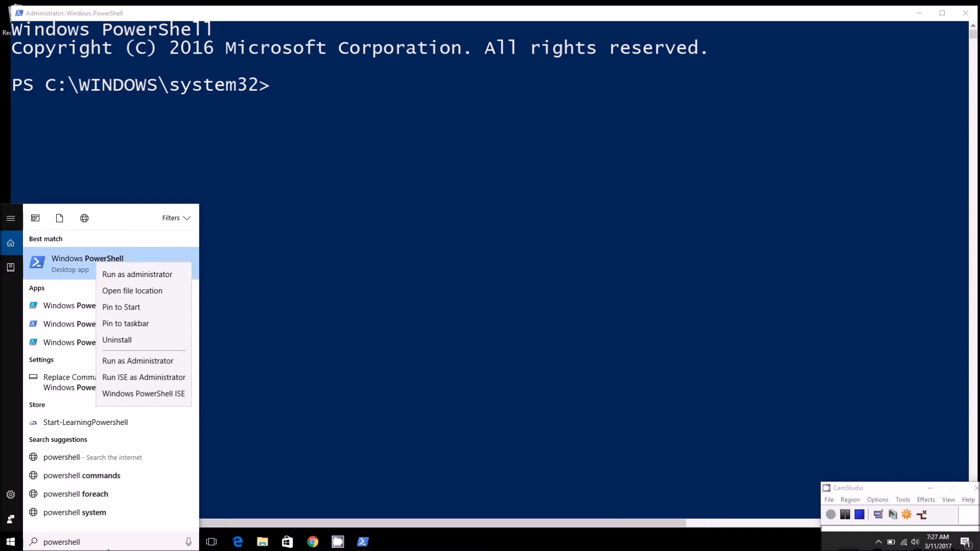
pyautogui.write('cmd')
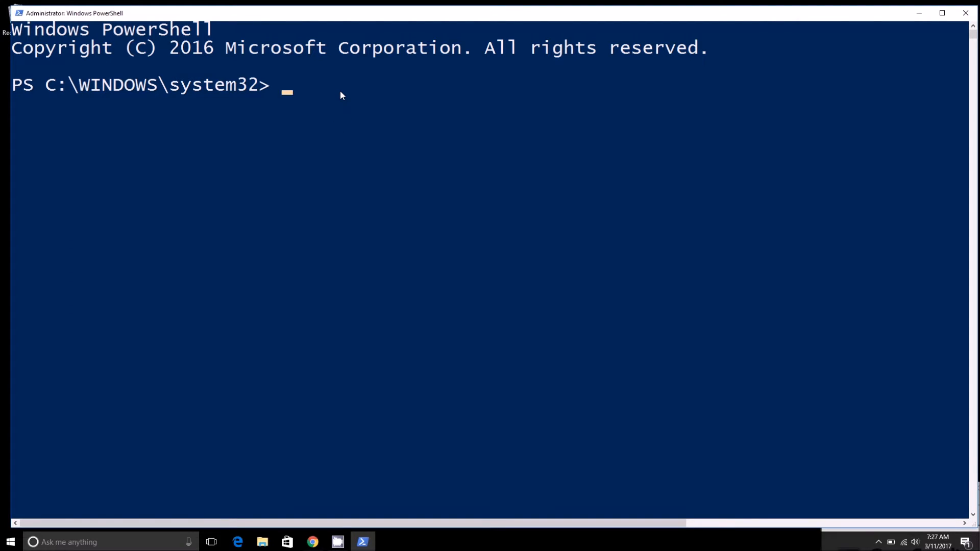
pyautogui.write('sfc')
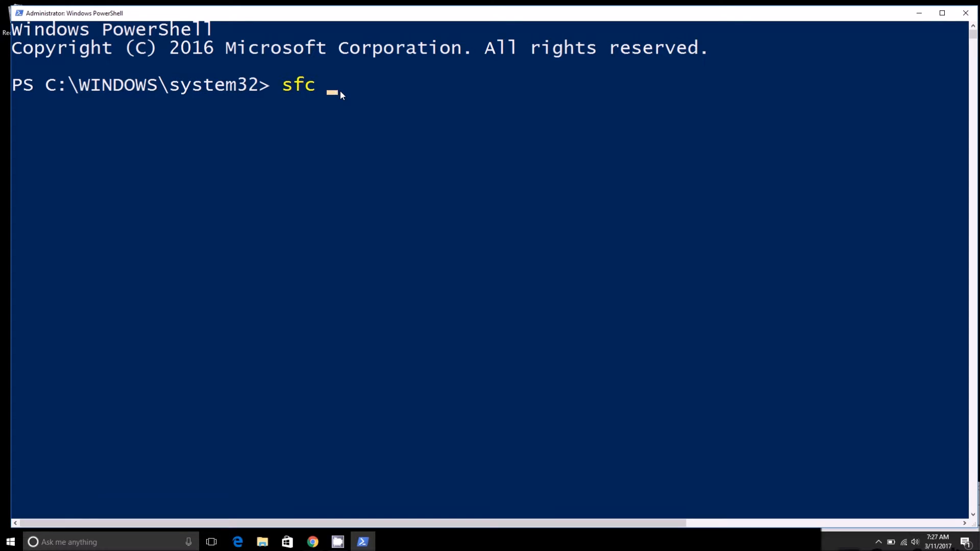
pyautogui.write('/scan')
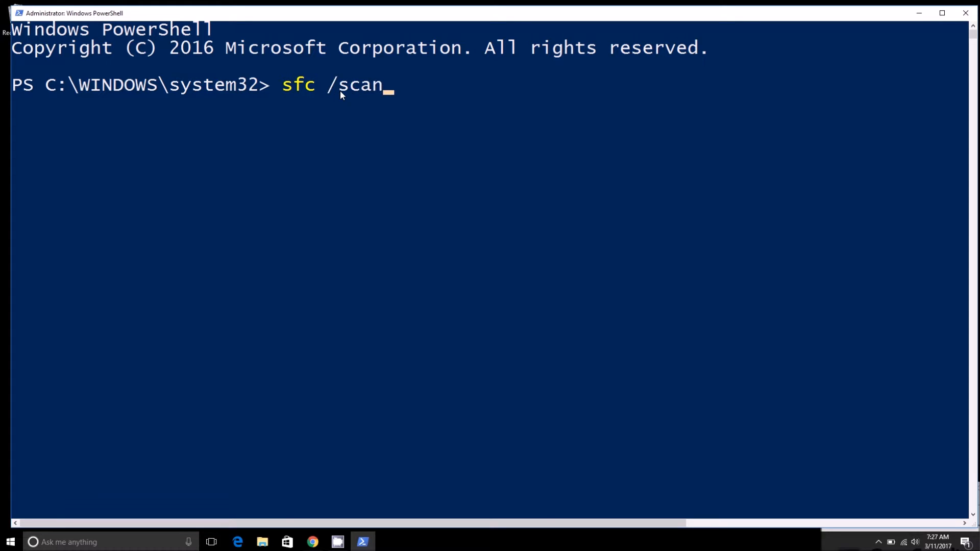
pyautogui.write('now')
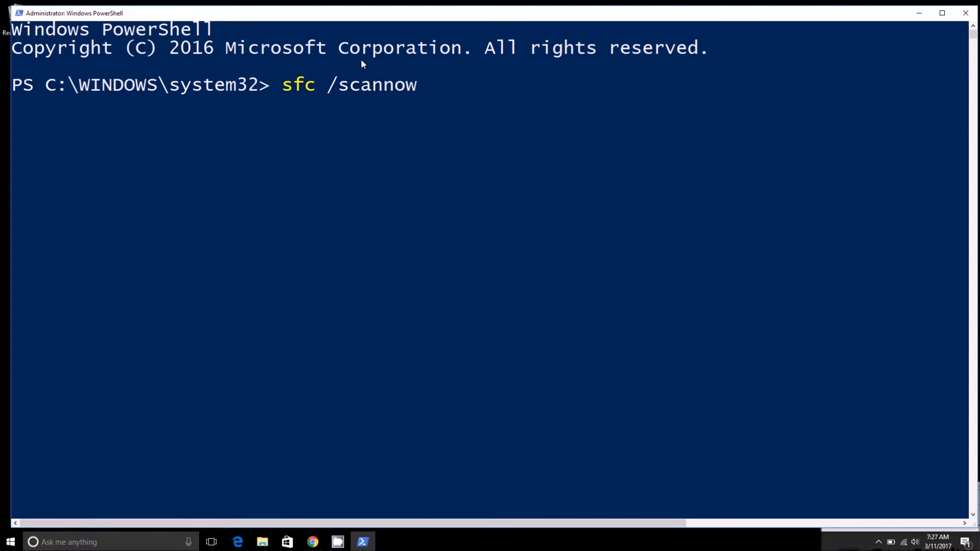
pyautogui.moveTo(668, 162)
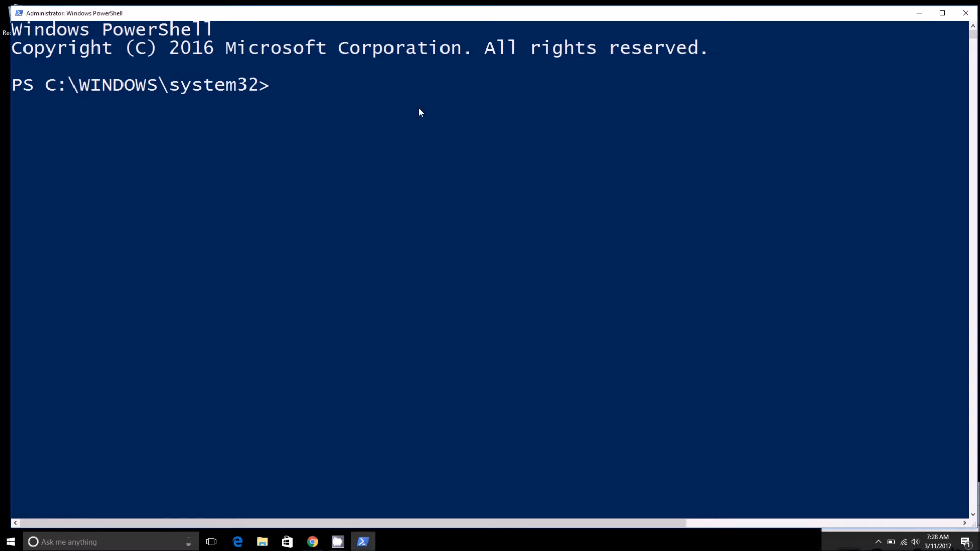
pyautogui.write('sfc scann')
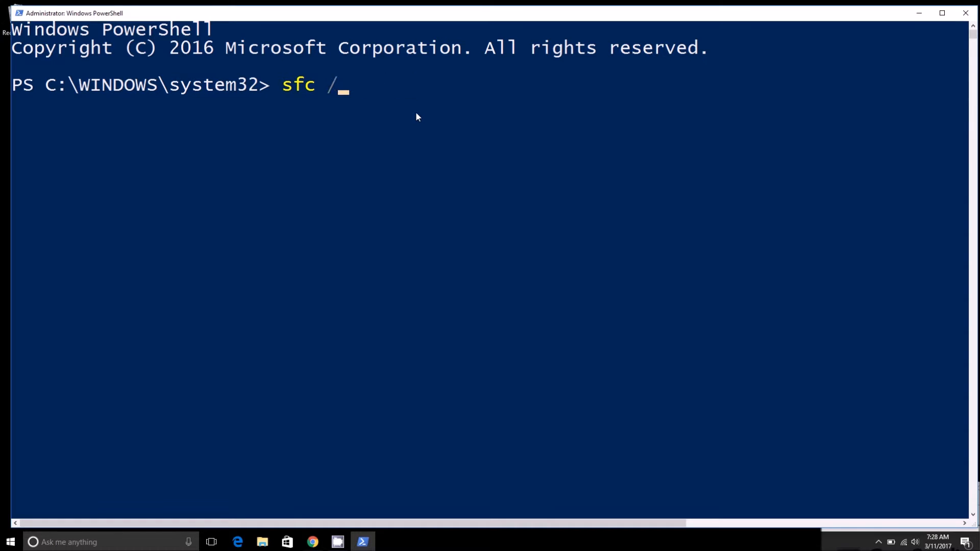
pyautogui.write('scannow')
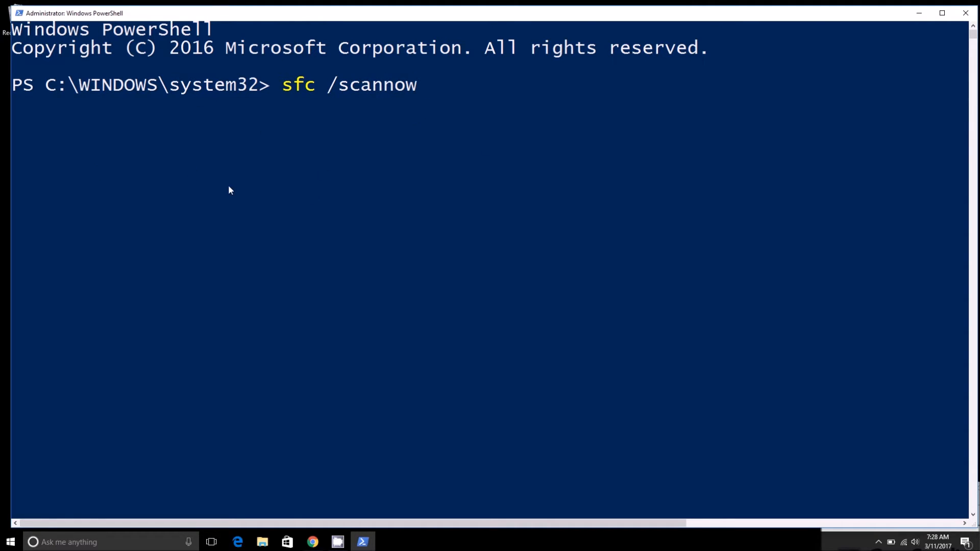
pyautogui.press('BackSpace')
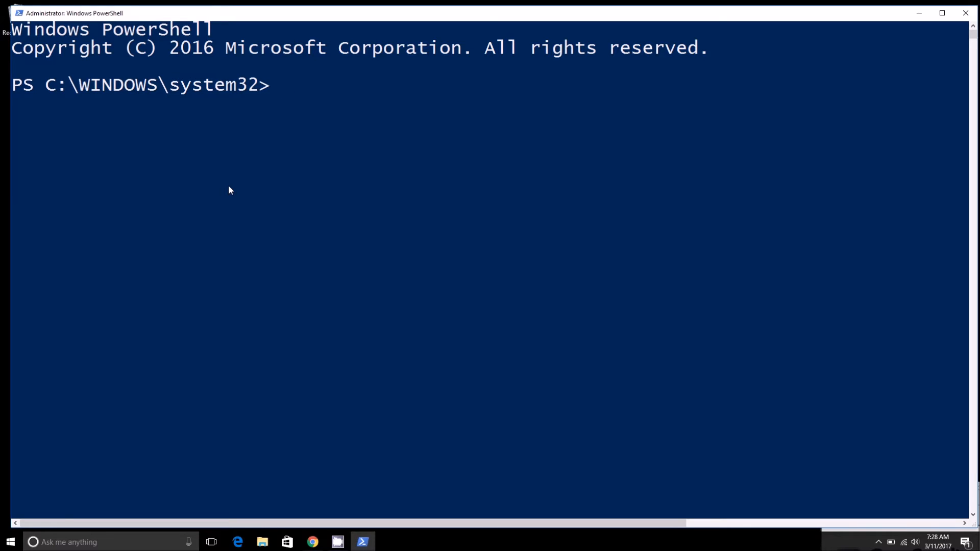
# - Run sfc /? and highlight switches such as /VERIFYFILE in the printed usage help
pyautogui.write('sfc')
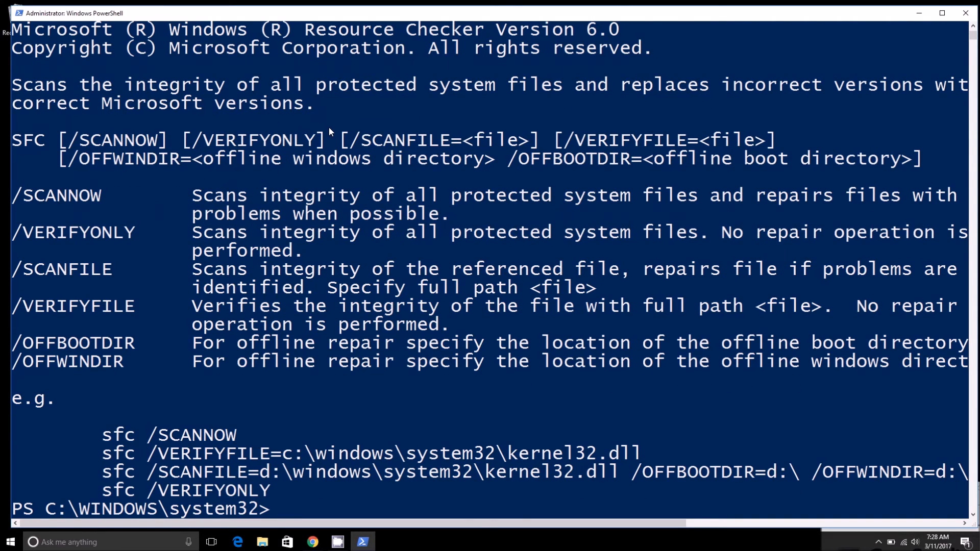
pyautogui.moveTo(242, 228)
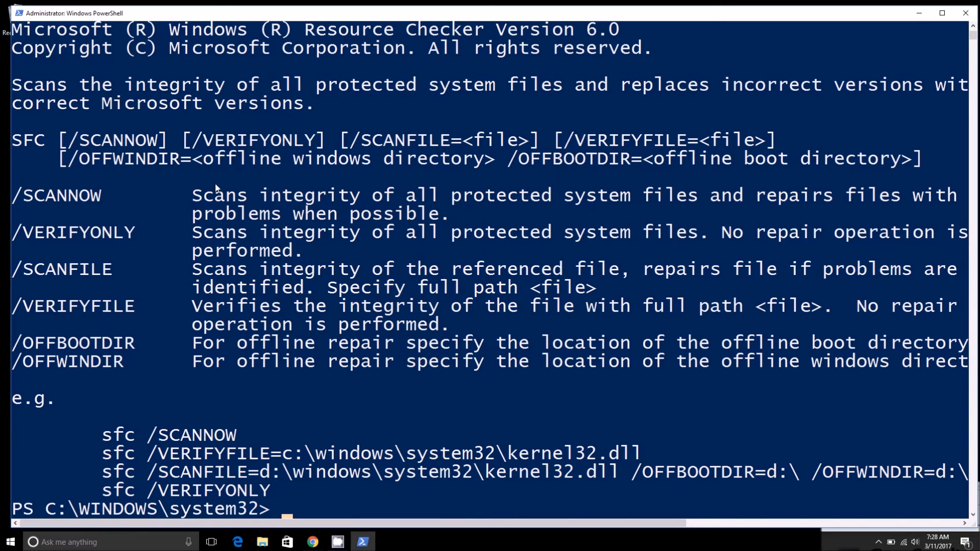
pyautogui.moveTo(350, 185)
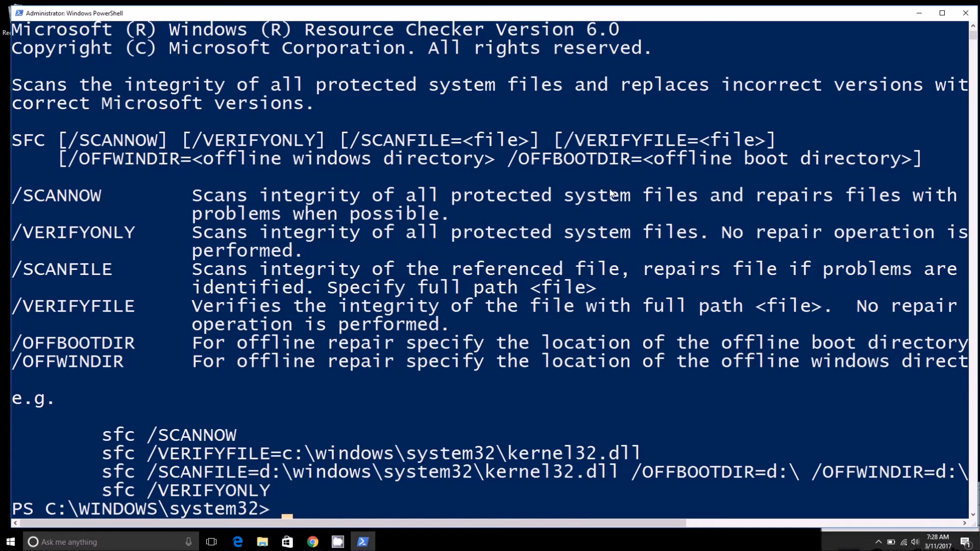
pyautogui.moveTo(24, 227)
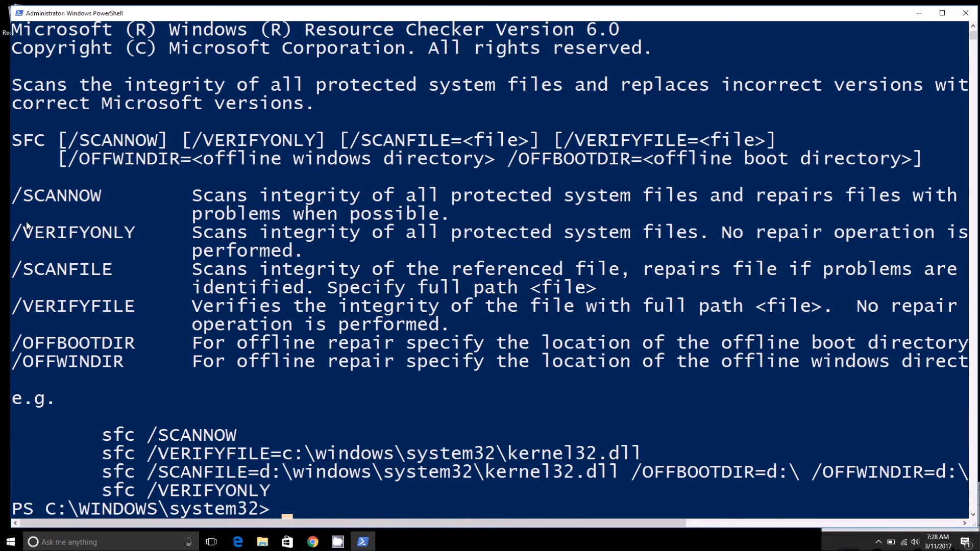
pyautogui.moveTo(226, 59)
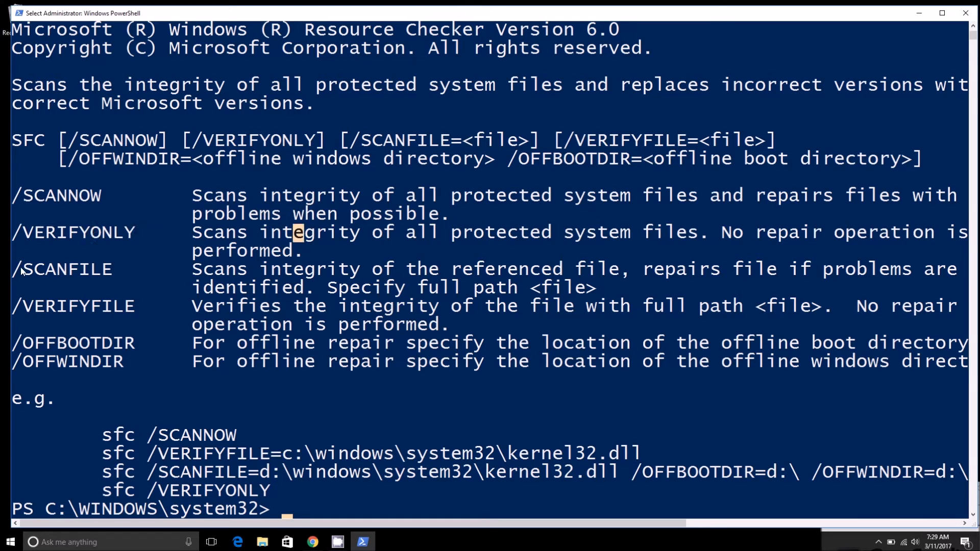
pyautogui.doubleClick(60, 268)
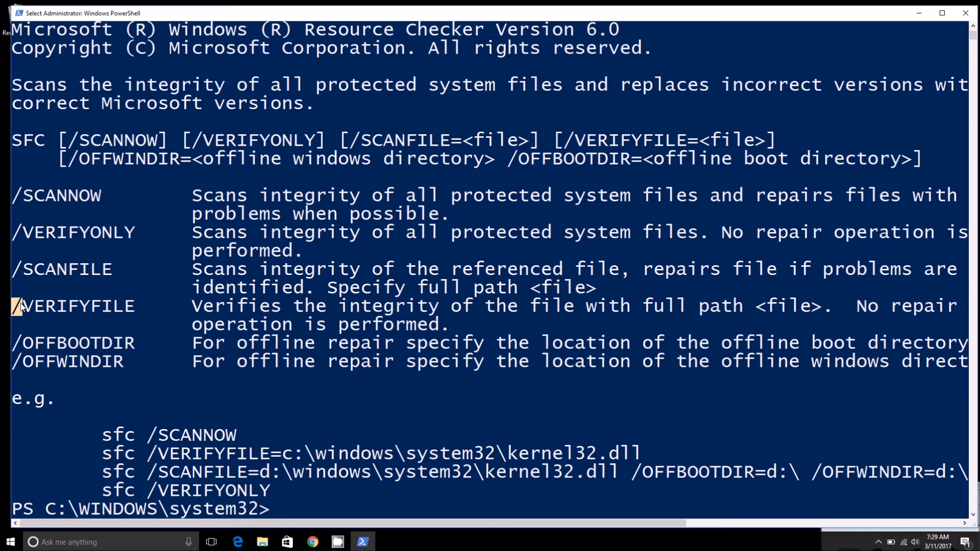
pyautogui.doubleClick(71, 305)
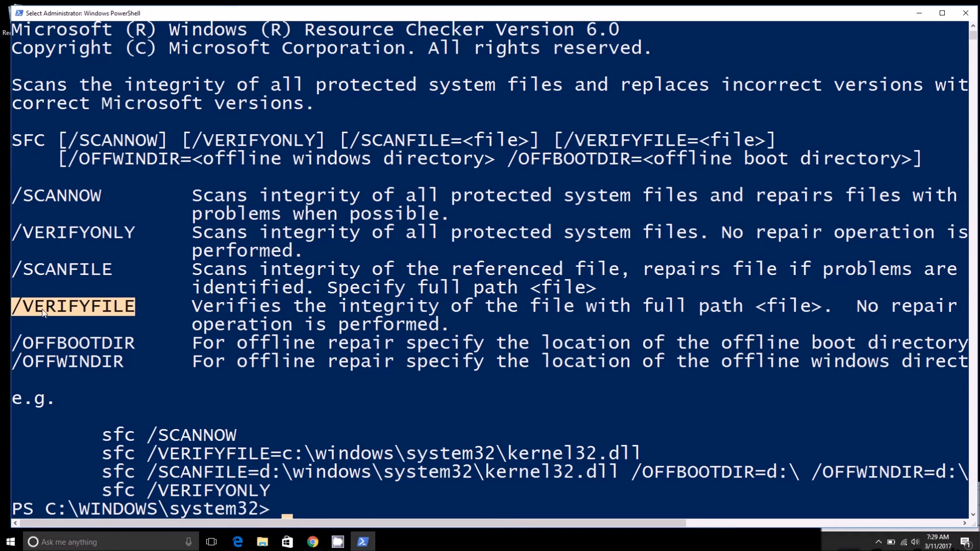
pyautogui.moveTo(131, 277)
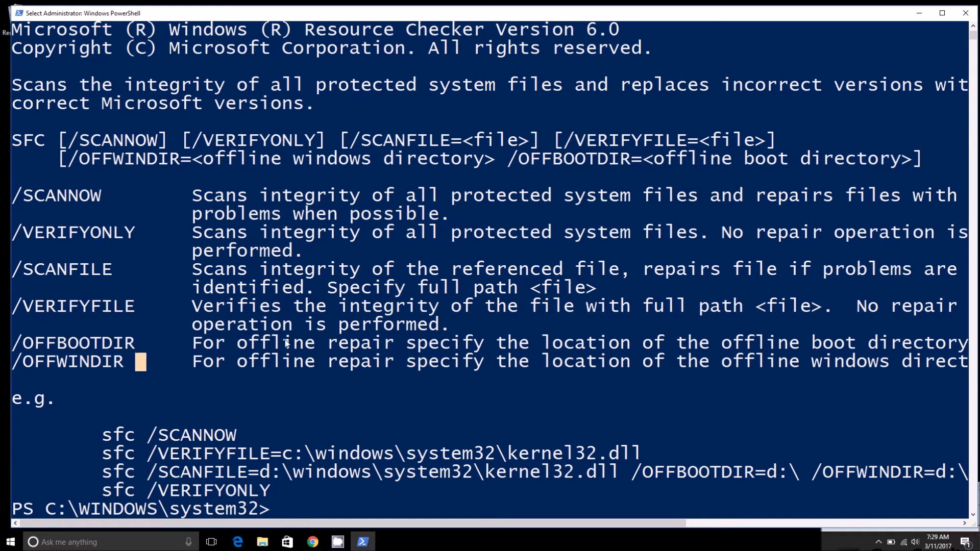
pyautogui.moveTo(297, 375)
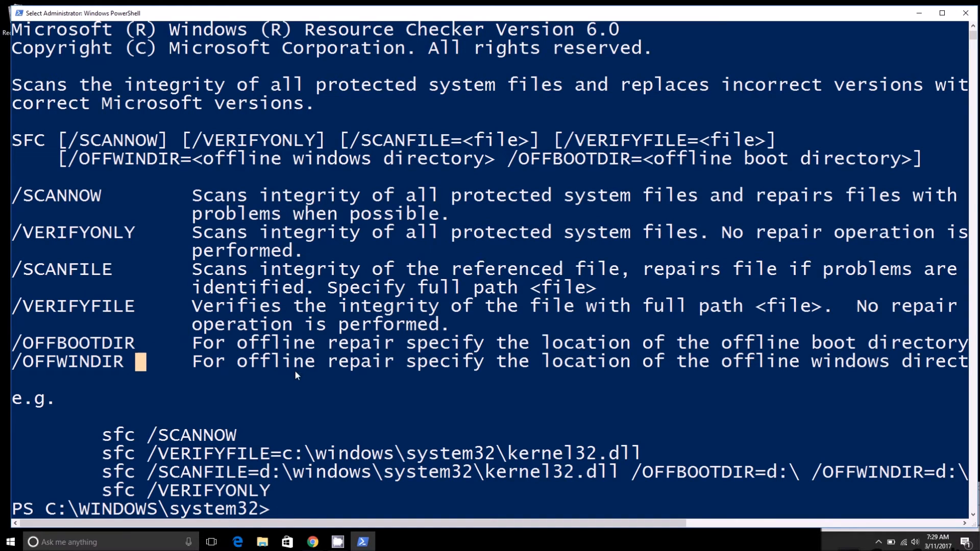
pyautogui.moveTo(18, 200)
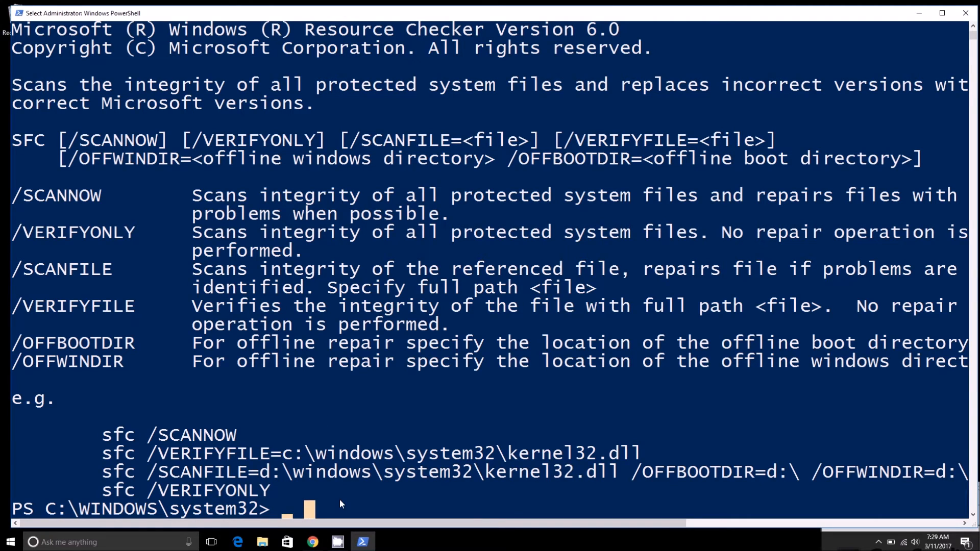
# - Try a trial sfc command mixing /scann and /verifyonfile, then clear it from the prompt
pyautogui.write('sfc')
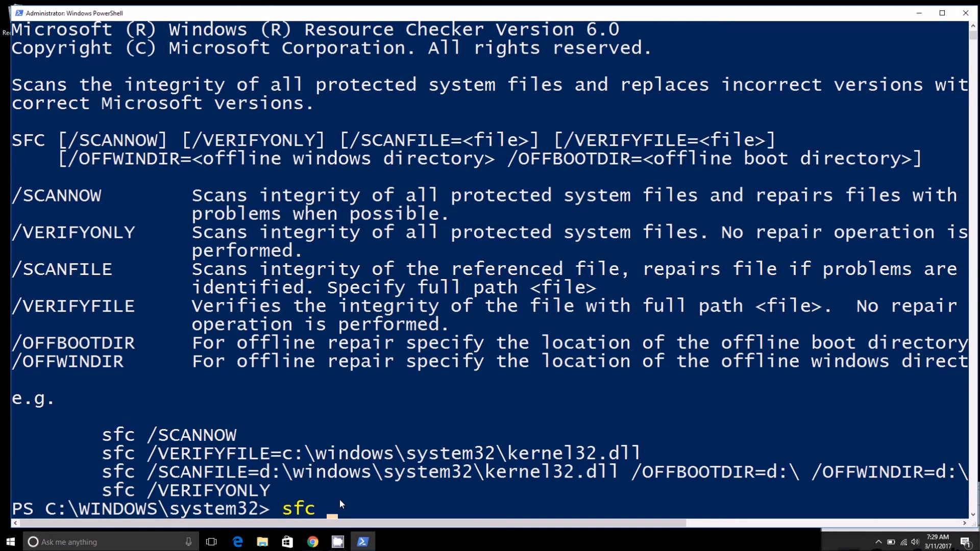
pyautogui.write('/')
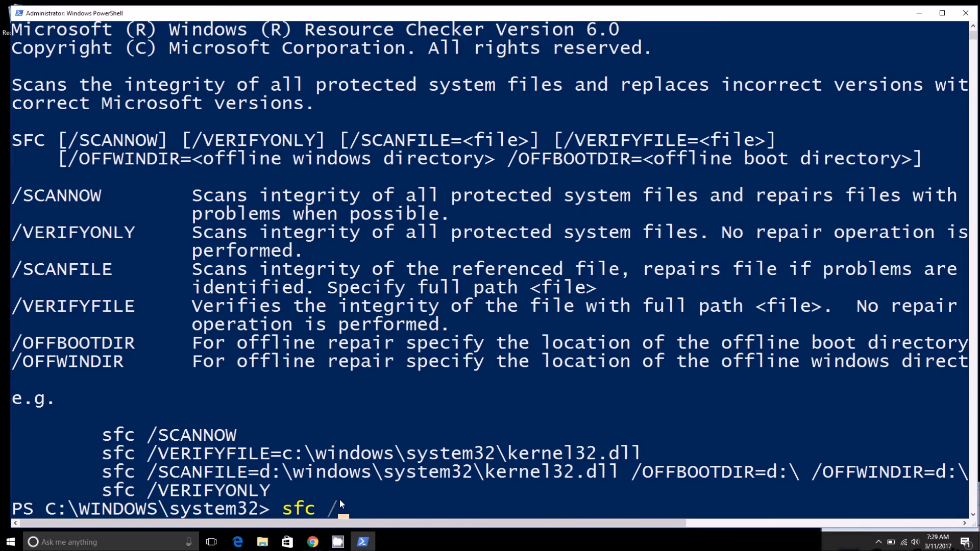
pyautogui.write('scann')
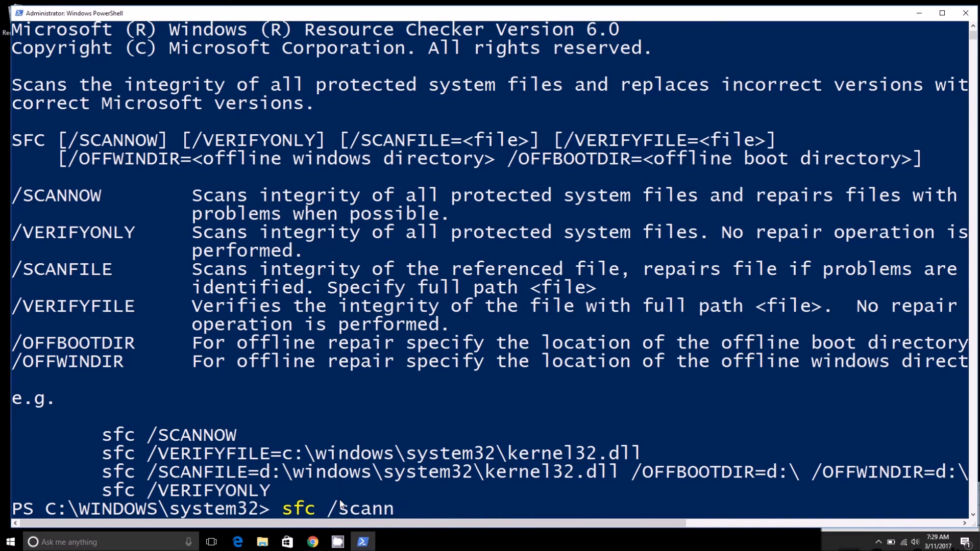
pyautogui.write('/verif')
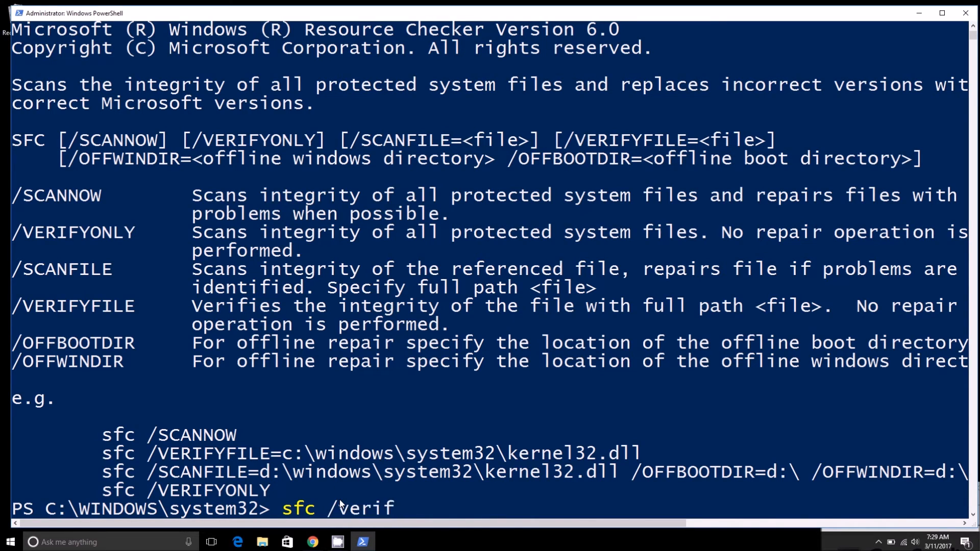
pyautogui.write('yo')
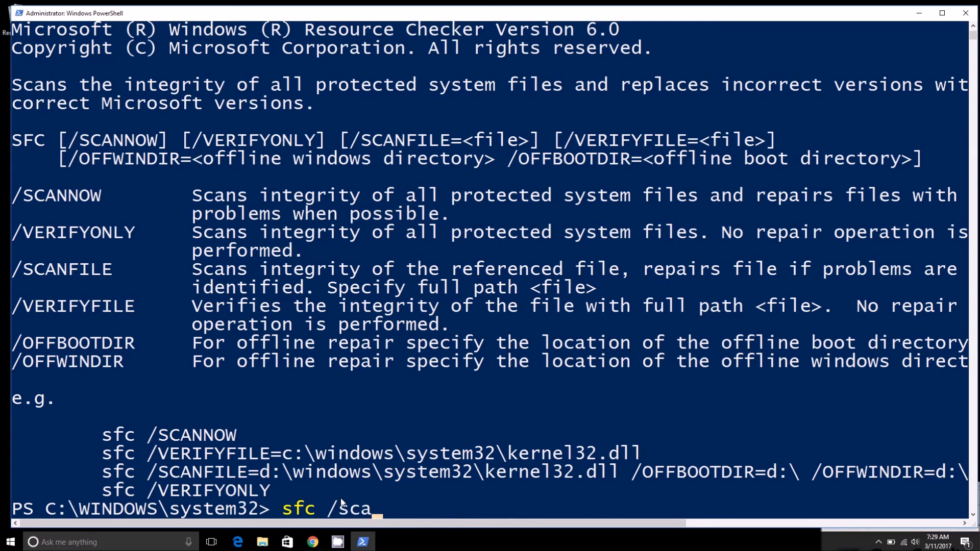
pyautogui.write('nfile C:\\')
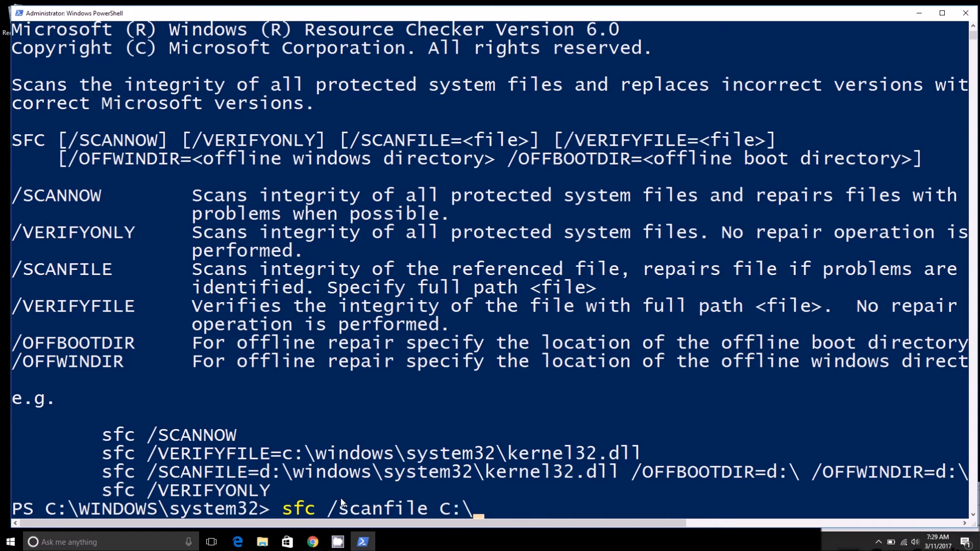
pyautogui.moveTo(549, 531)
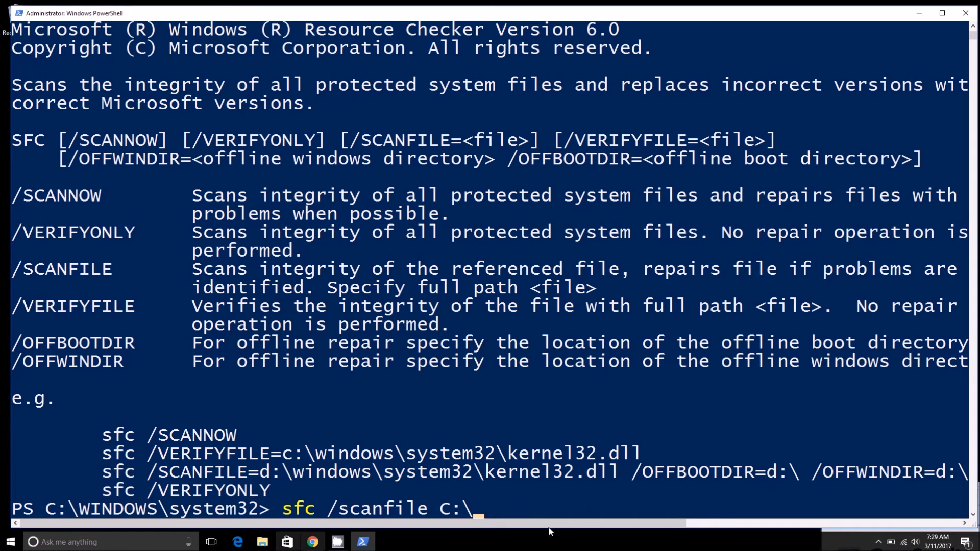
pyautogui.press('Backspace')
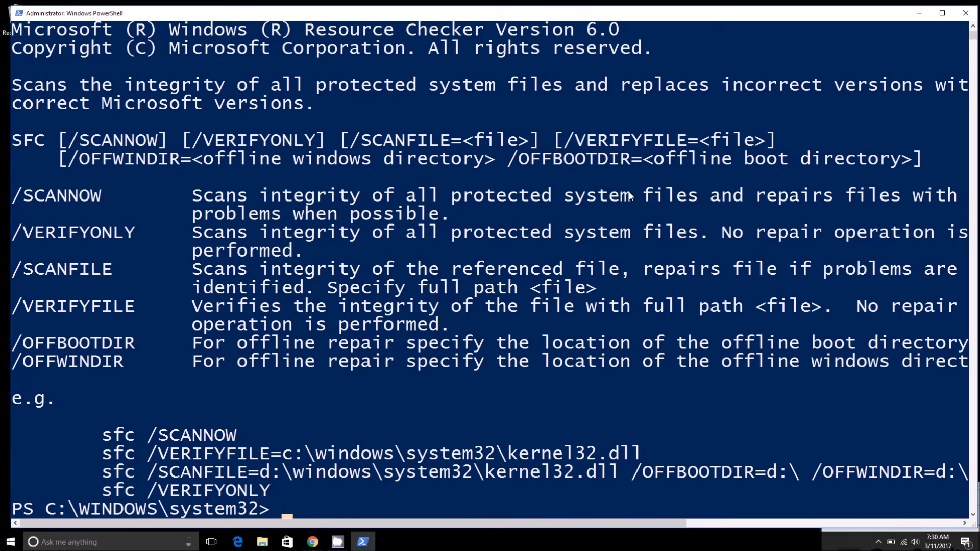
pyautogui.moveTo(396, 321)
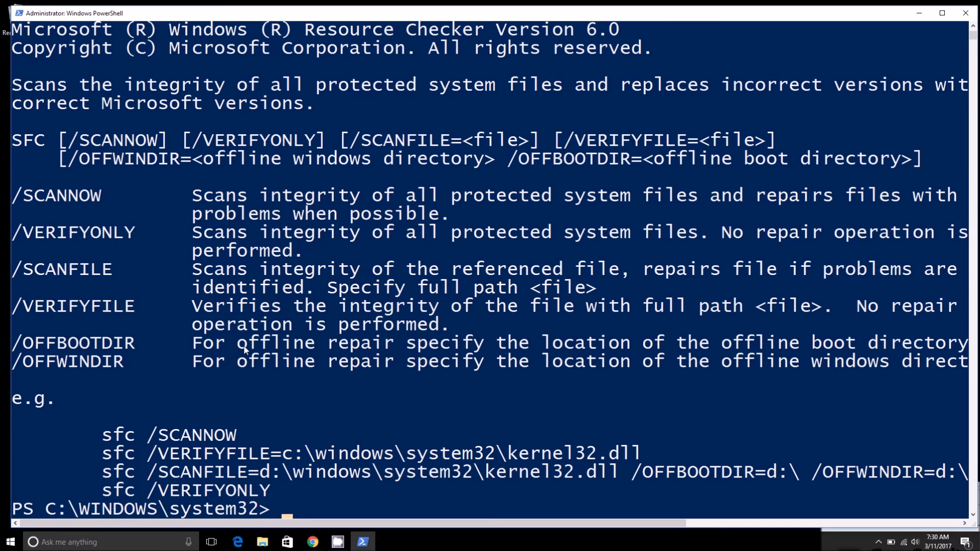
# - Leave sfc /scannow typed at the prompt without running it
pyautogui.write('sfc /')
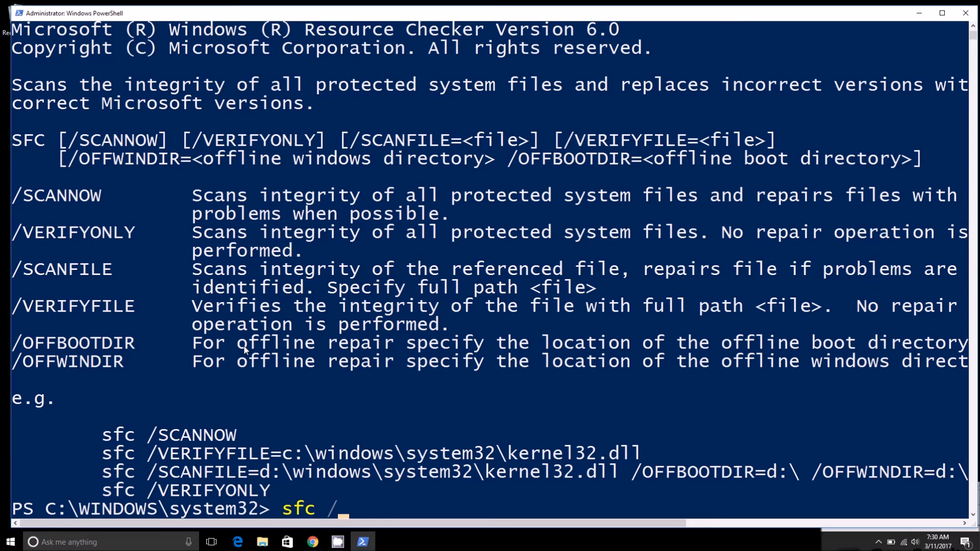
pyautogui.write('scannow')
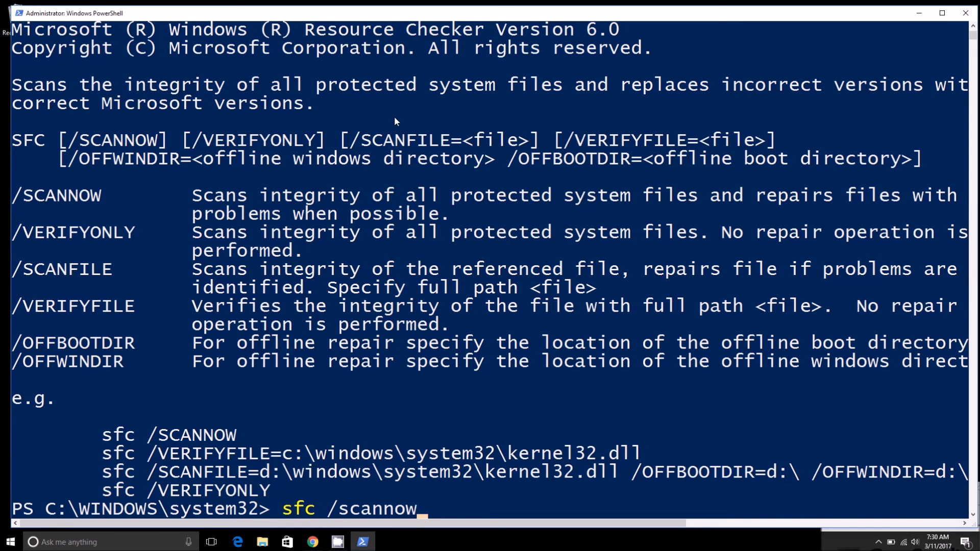
pyautogui.moveTo(961, 9)
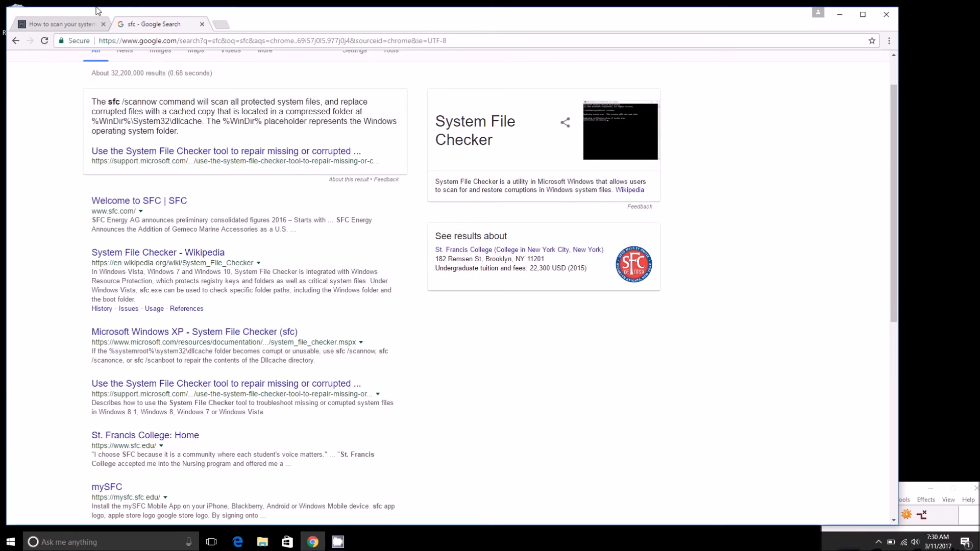
# - Show the PCMech article on scanning your system, scroll it, then dismiss Chrome to the desktop
pyautogui.click(56, 23)
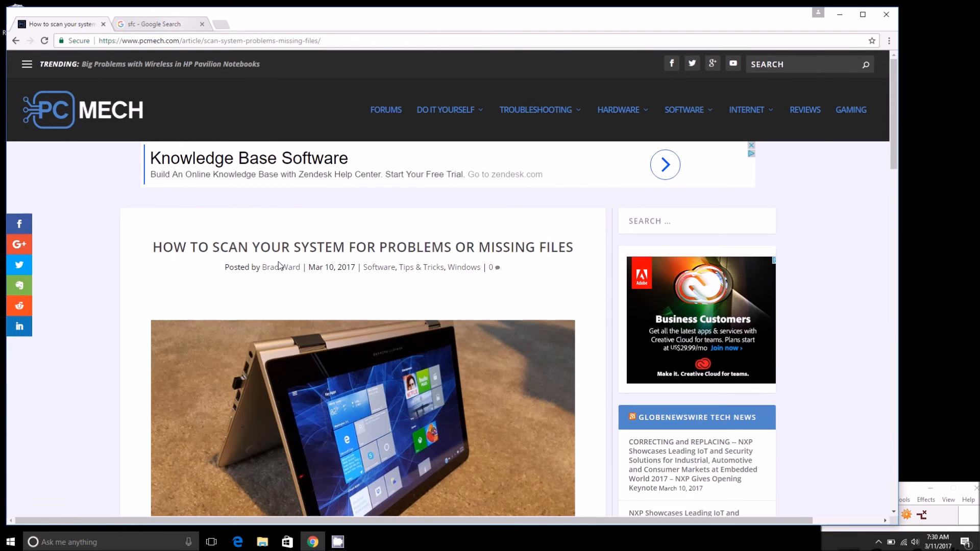
pyautogui.scroll(-3)
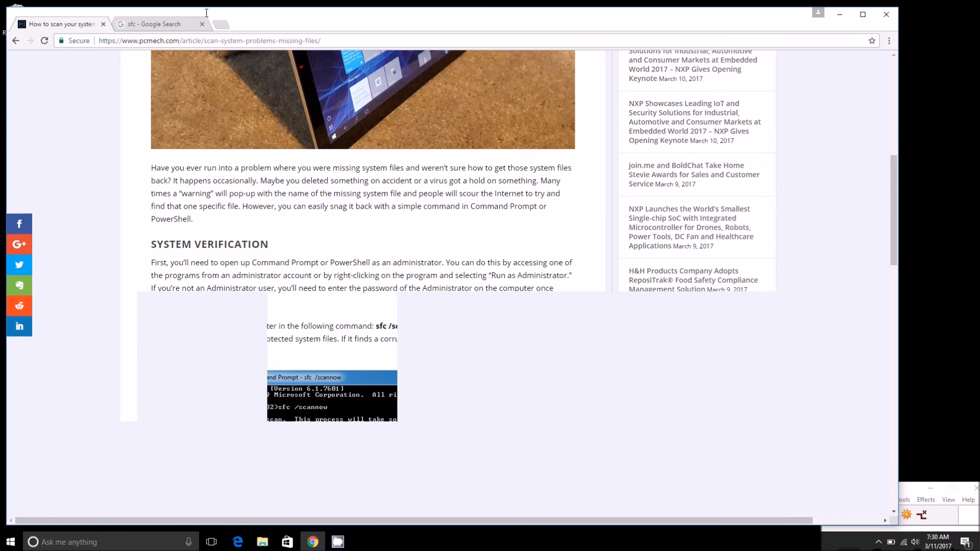
pyautogui.click(201, 23)
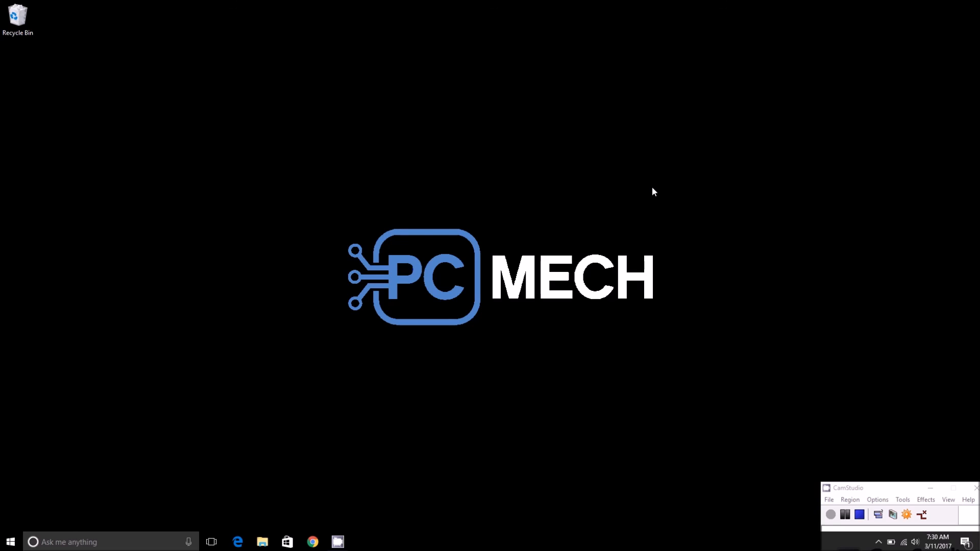
pyautogui.moveTo(518, 195)
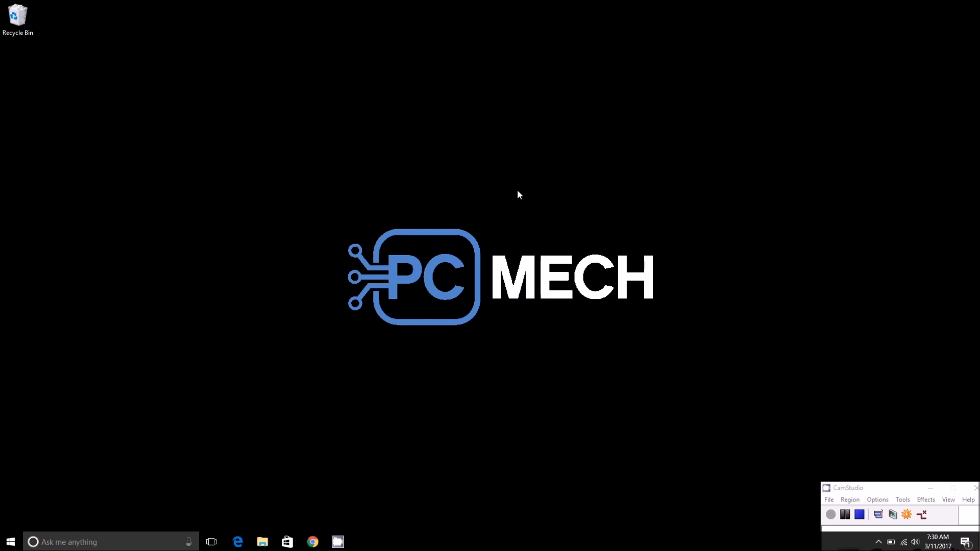